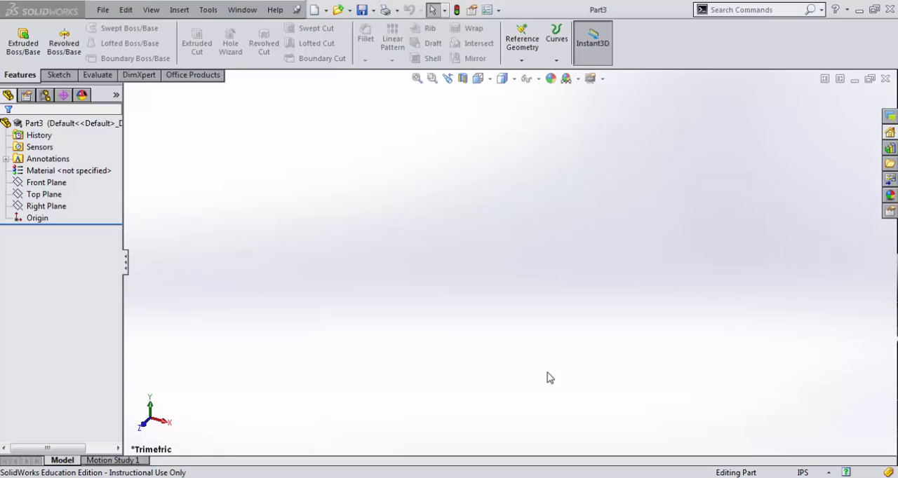
mouse_move(548, 377)
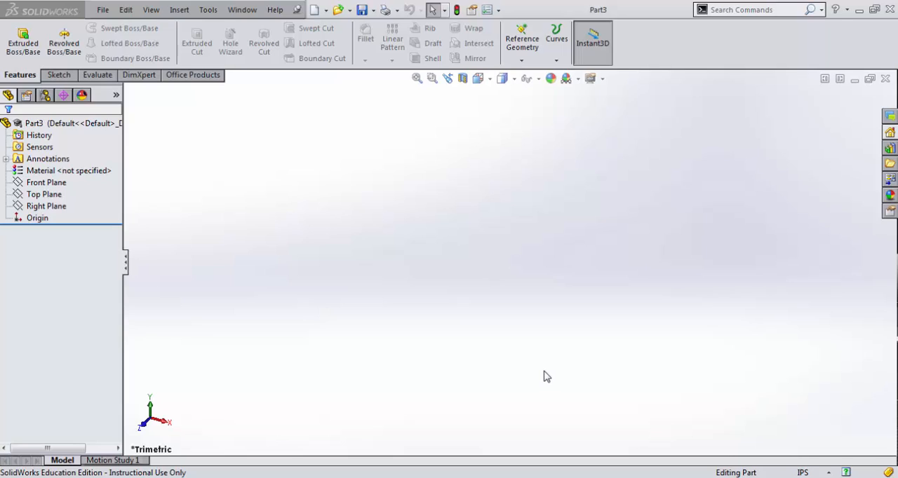
mouse_move(542, 368)
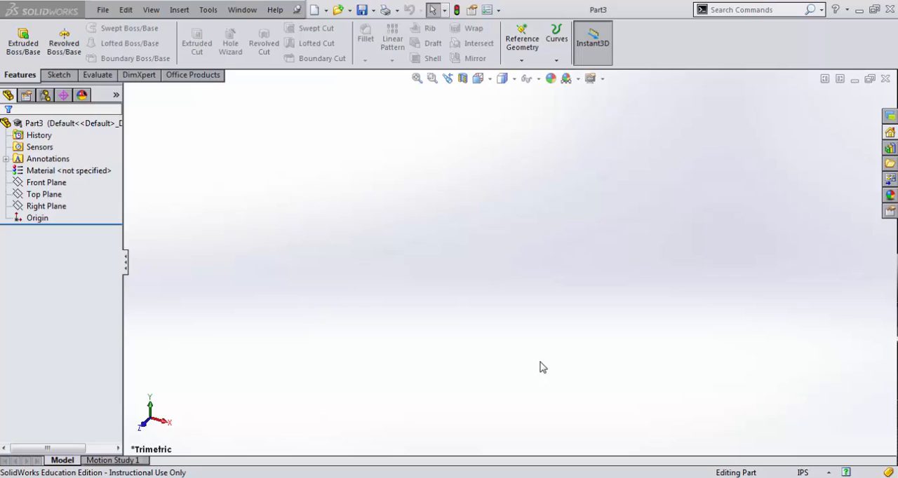
mouse_move(540, 368)
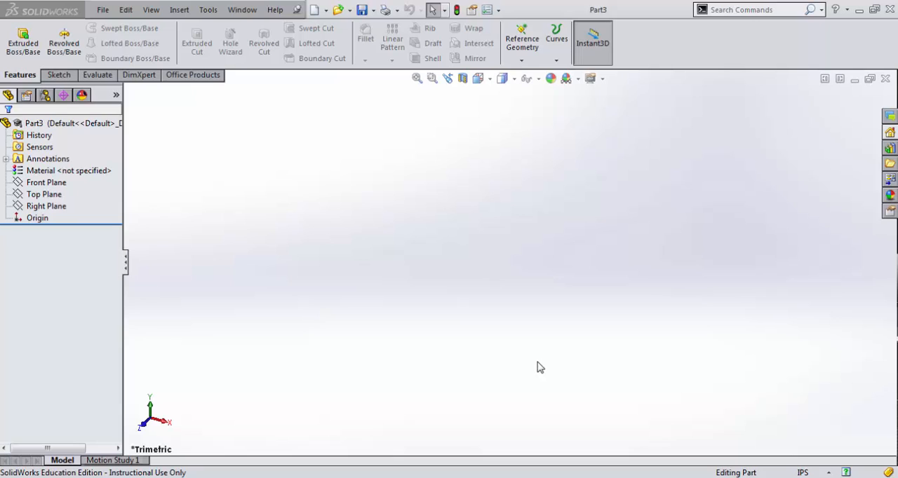
Step: Sketch a centre rectangle from the origin on the Top Plane and dimension it 5.00 by 3.00 inches
click(43, 194)
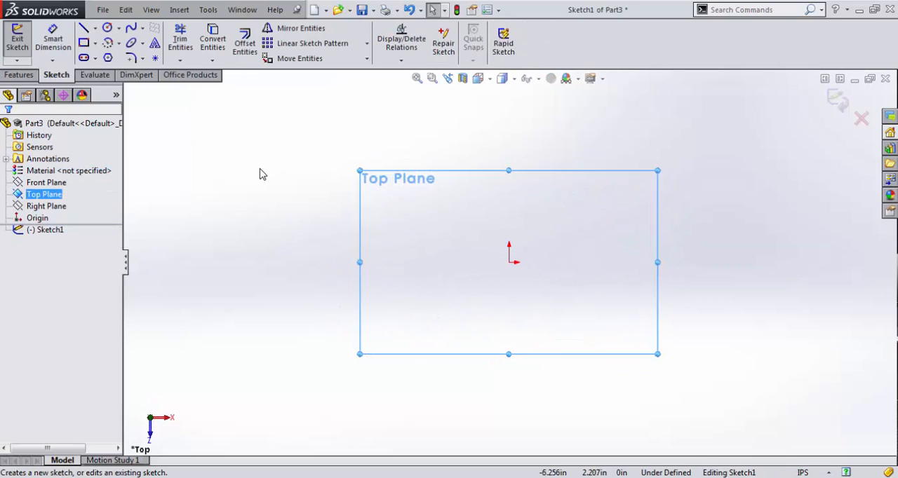
click(96, 43)
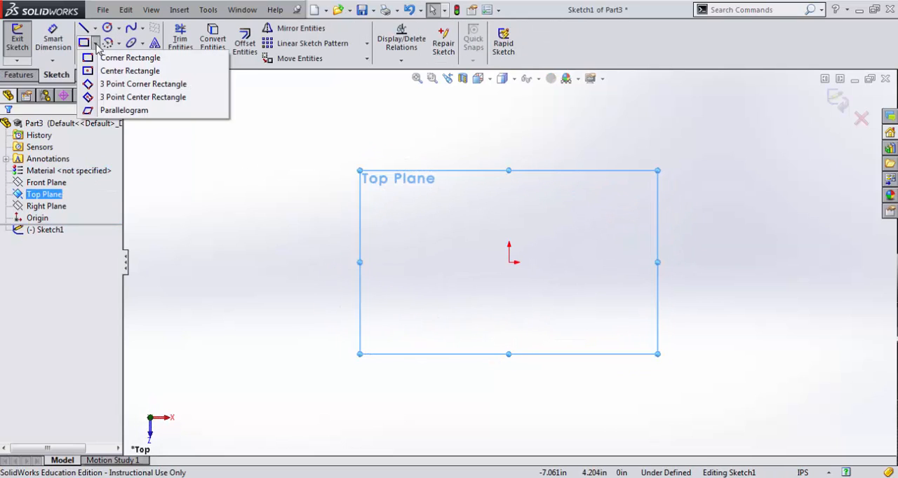
click(129, 71)
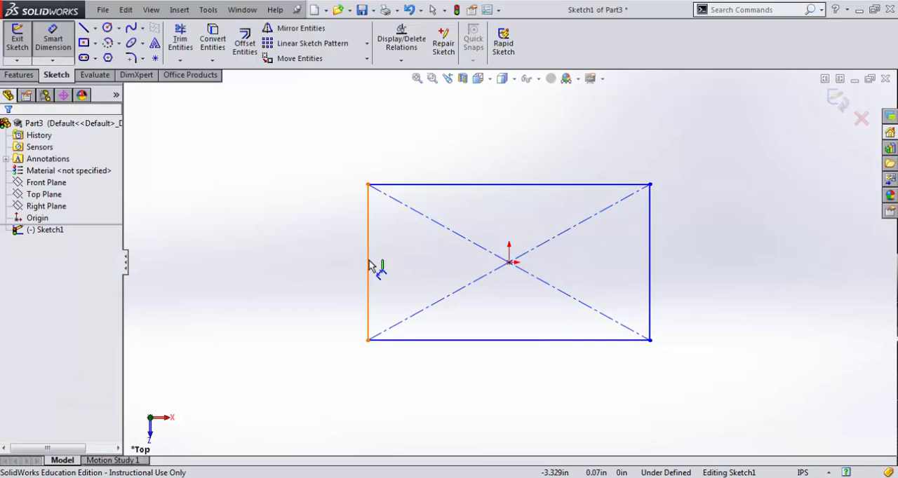
click(368, 263)
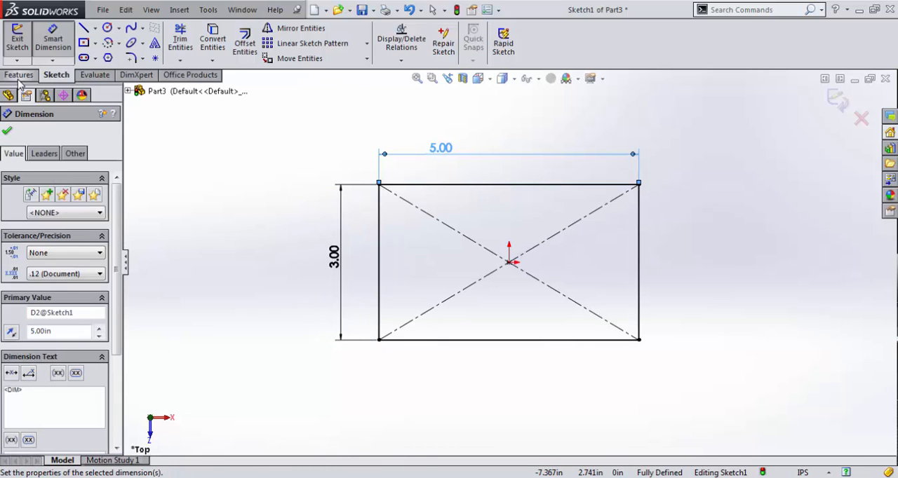
Step: Extrude the rectangle as a Blind boss 1.500in deep into Boss-Extrude1
click(22, 42)
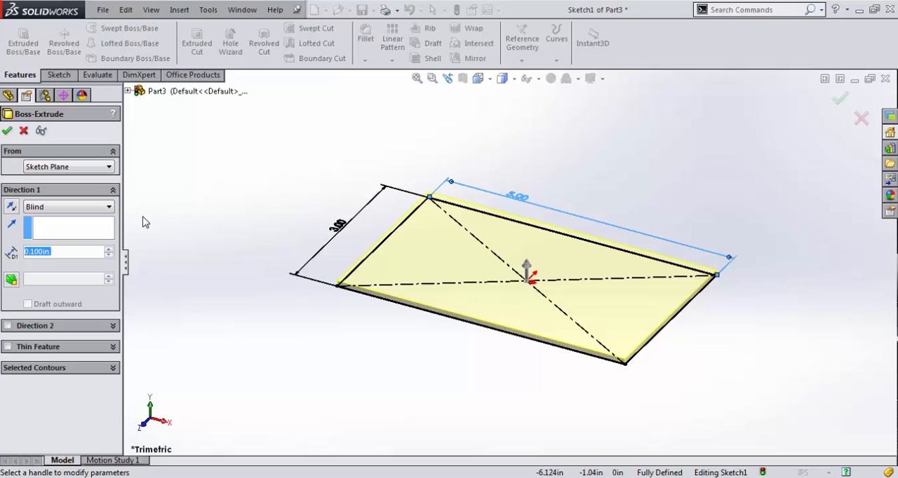
text(1.500in)
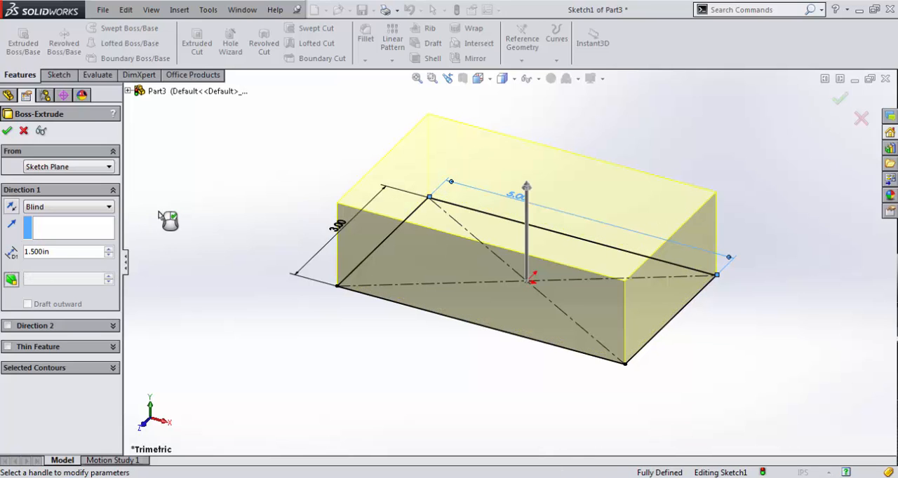
click(9, 130)
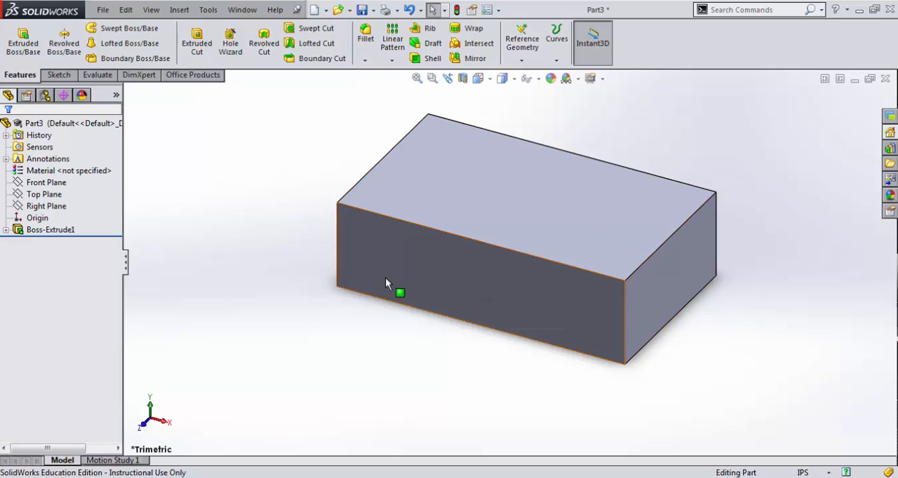
Step: Start a 0.25-inch fillet on the block's top face and vertical edges
click(365, 35)
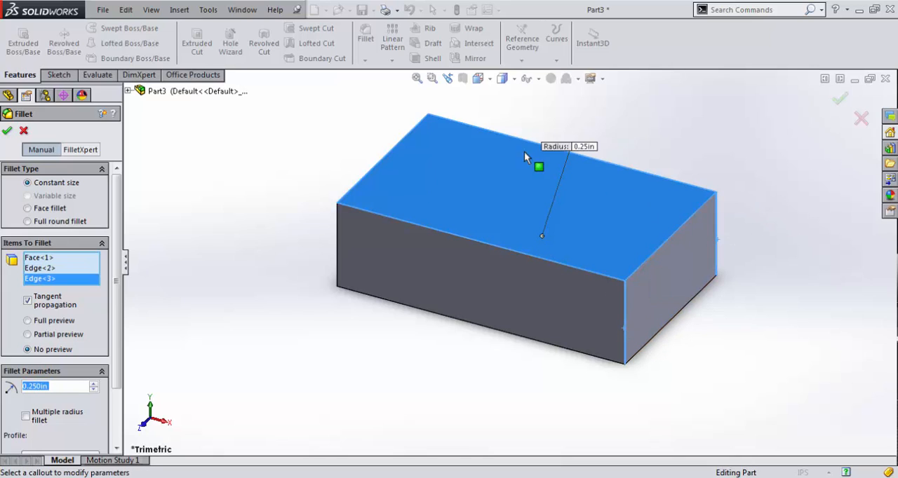
mouse_move(432, 147)
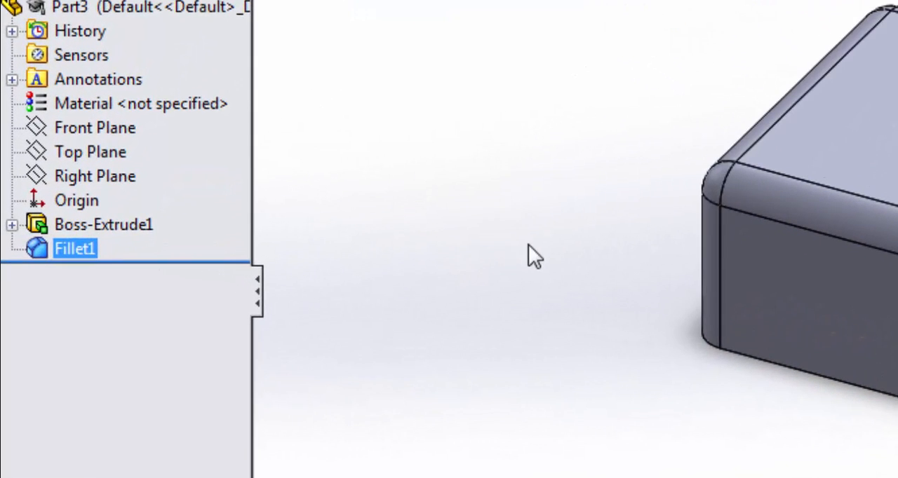
Step: Edit Boss-Extrude1 to enable a 1.00deg draft on its side walls and apply it
click(104, 225)
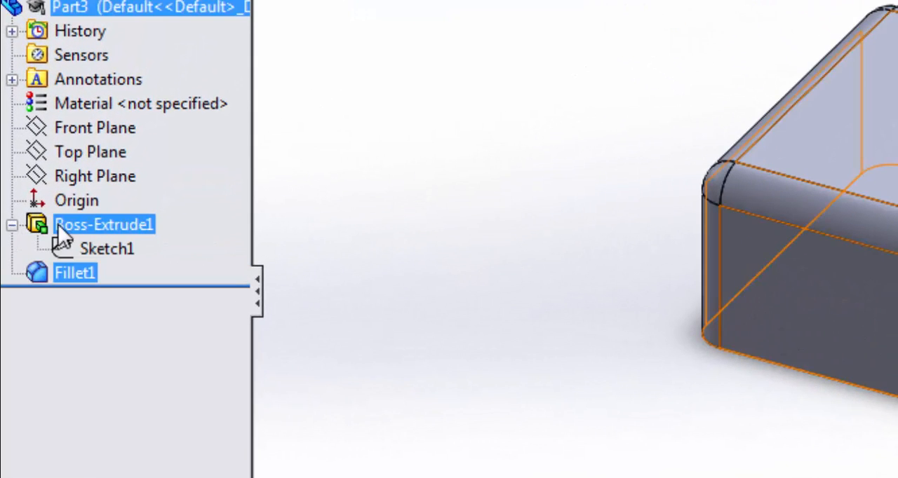
click(104, 225)
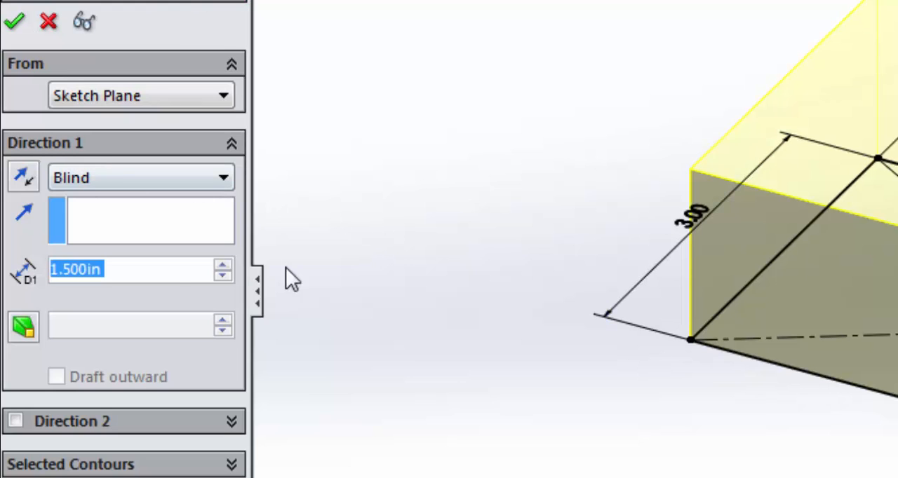
click(23, 326)
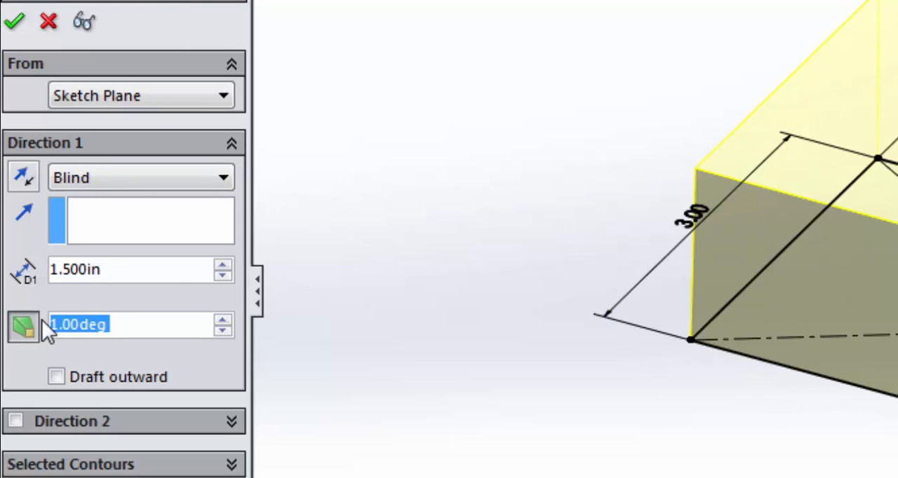
click(222, 320)
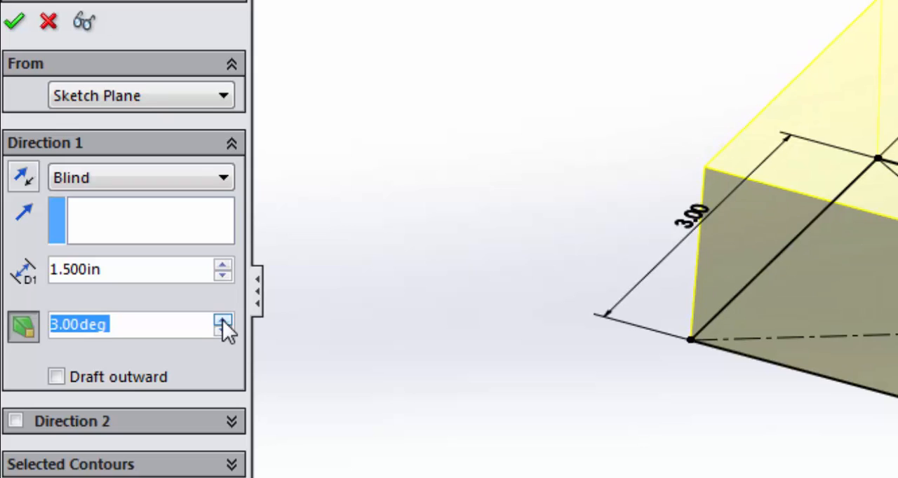
click(223, 334)
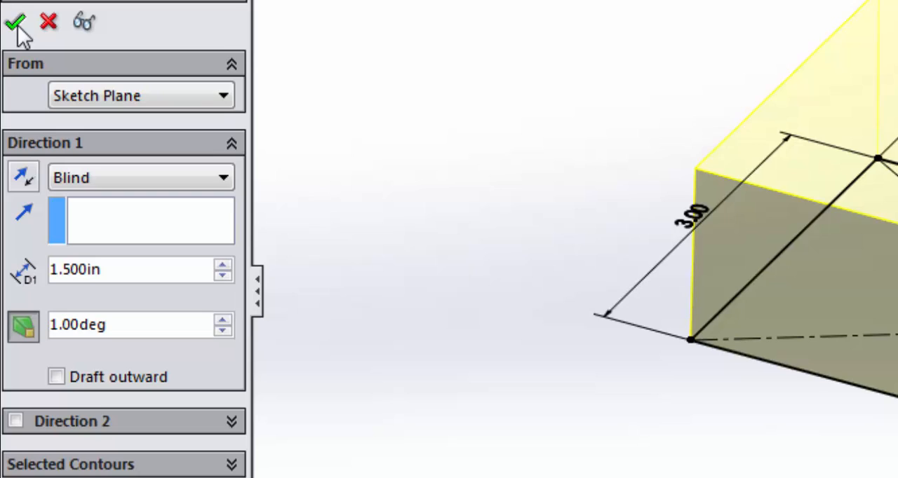
click(14, 21)
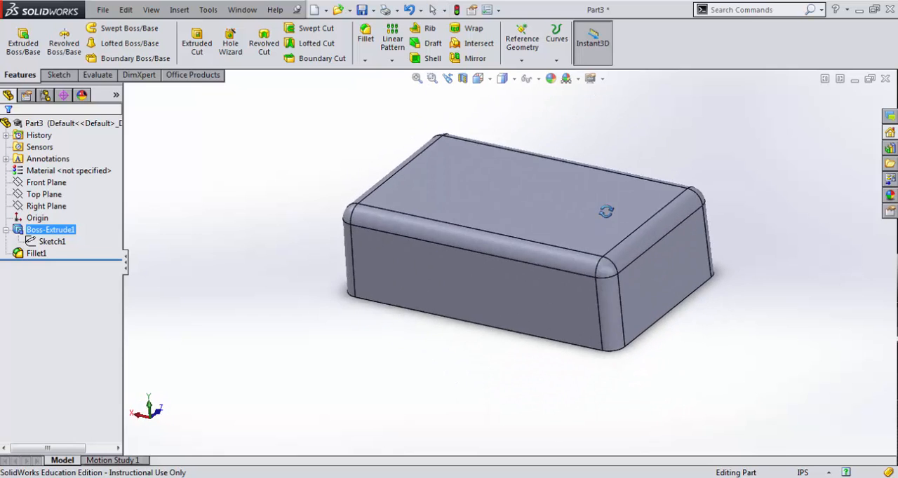
Step: Shell the block to 0.100-inch walls with the top face removed, leaving an open box
drag(606, 212, 381, 313)
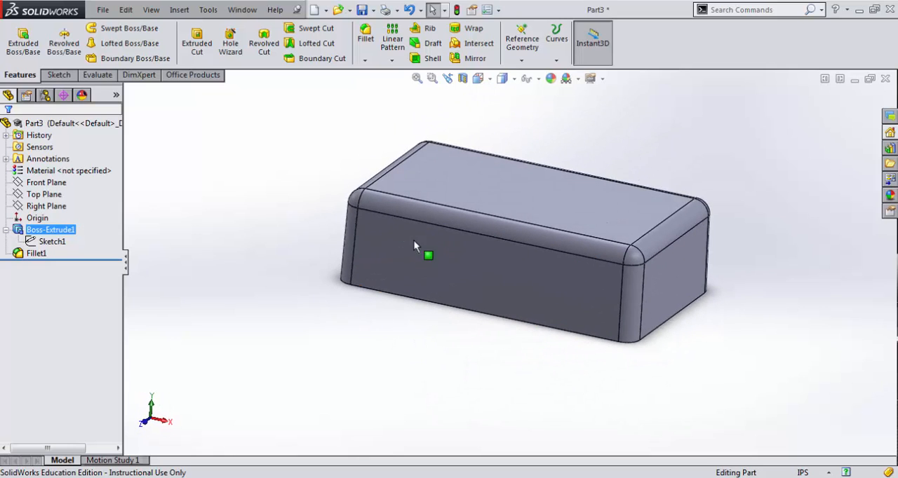
mouse_move(430, 59)
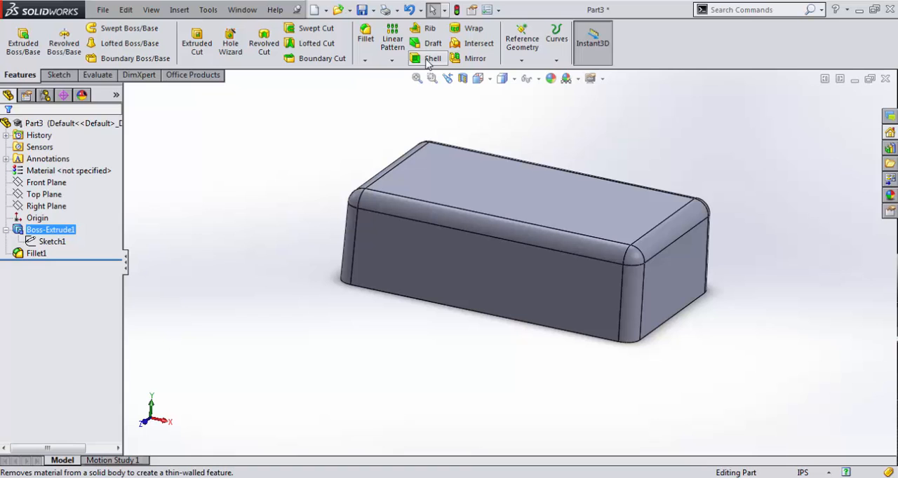
click(432, 59)
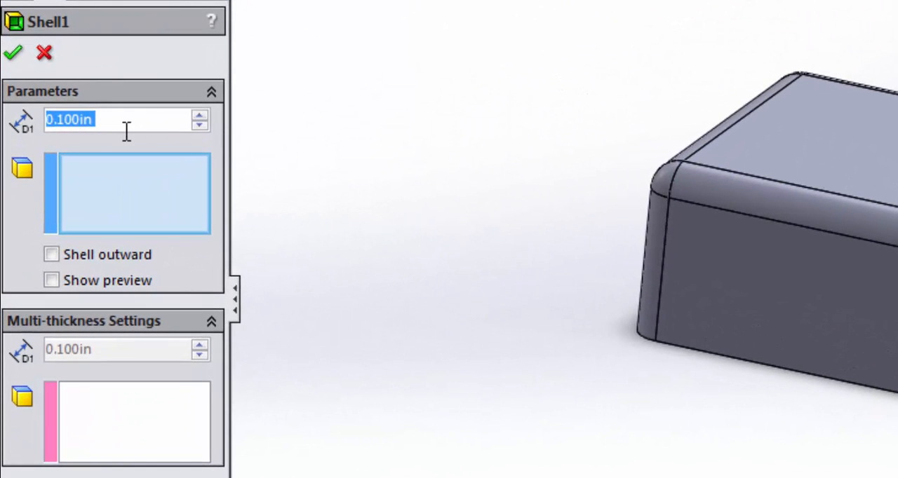
mouse_move(133, 211)
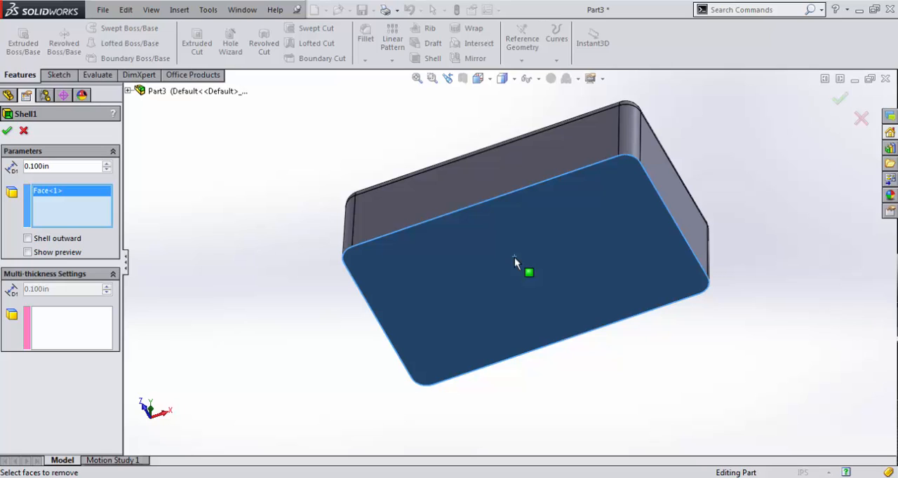
click(7, 131)
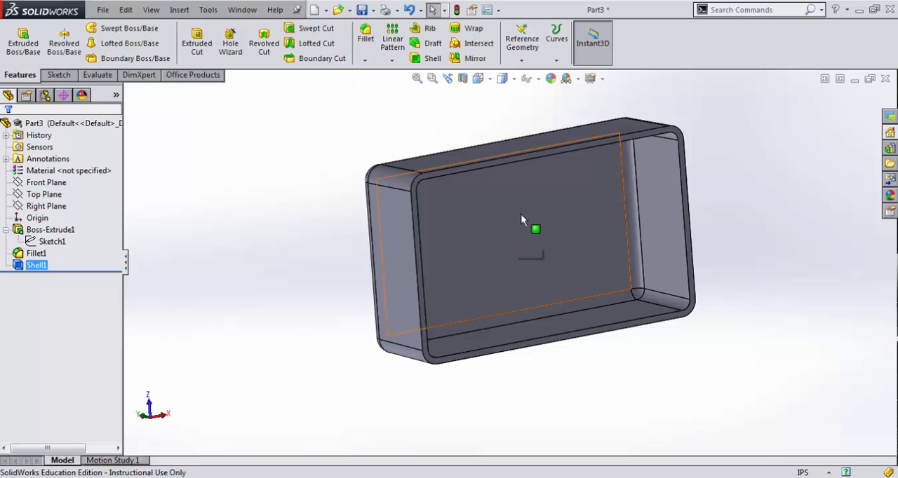
drag(521, 221, 433, 146)
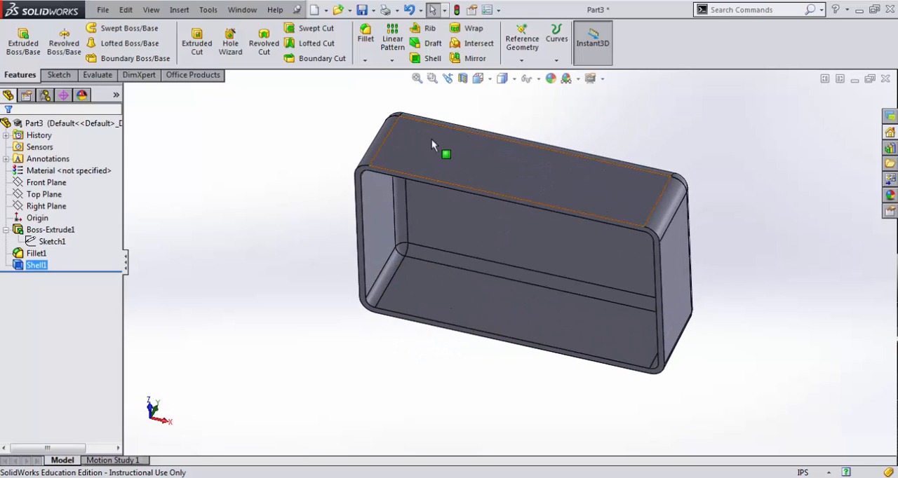
drag(435, 143, 423, 337)
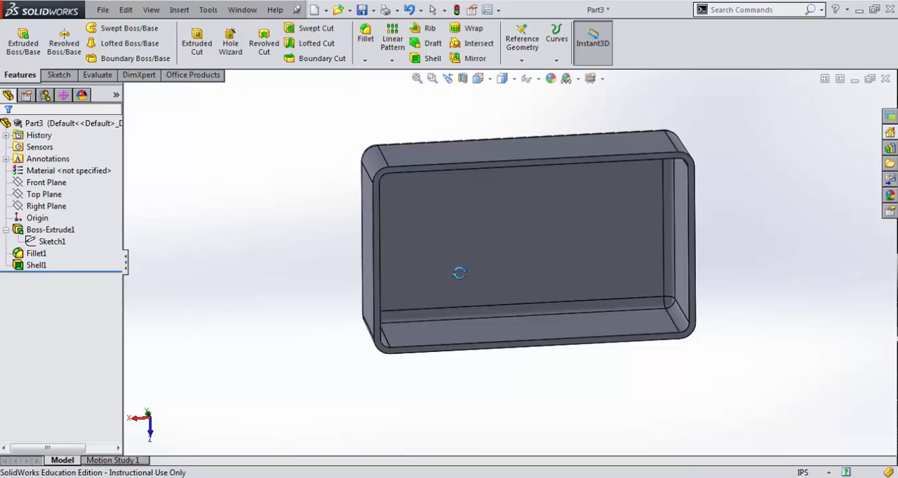
Step: Create reference Plane1 offset 0.750in from the box's inner floor
drag(460, 274, 432, 308)
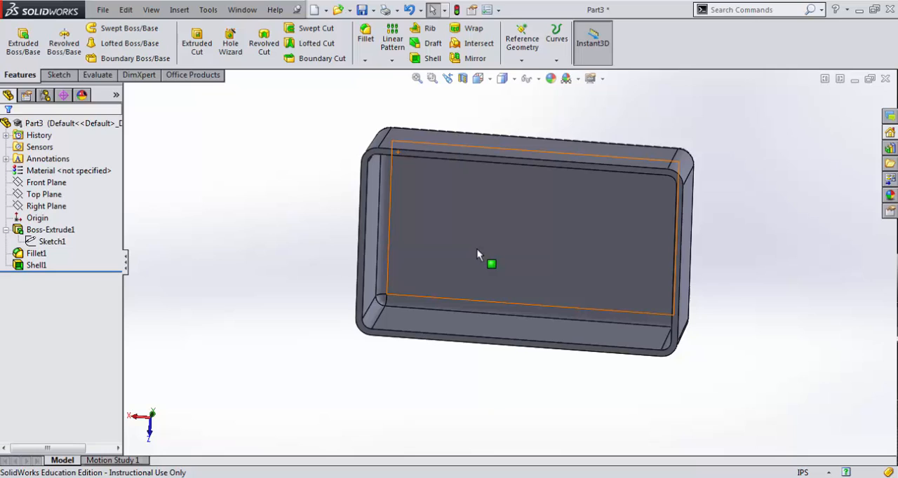
click(522, 39)
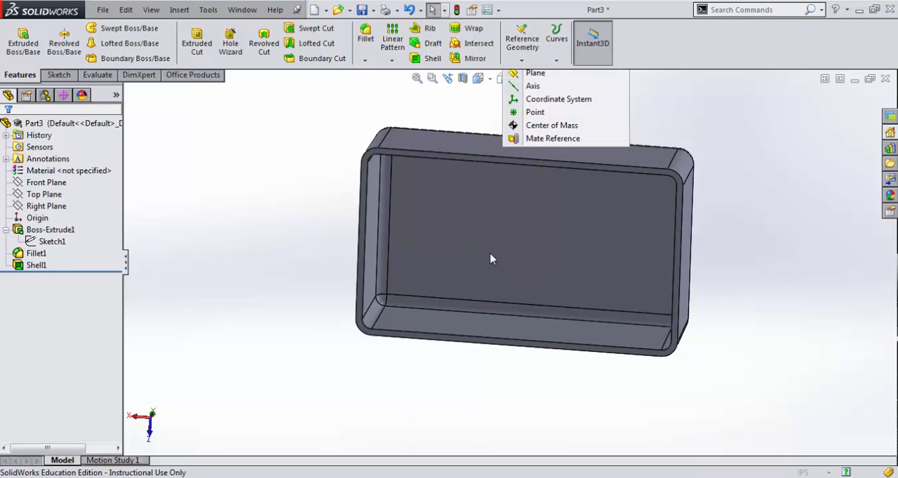
mouse_move(522, 259)
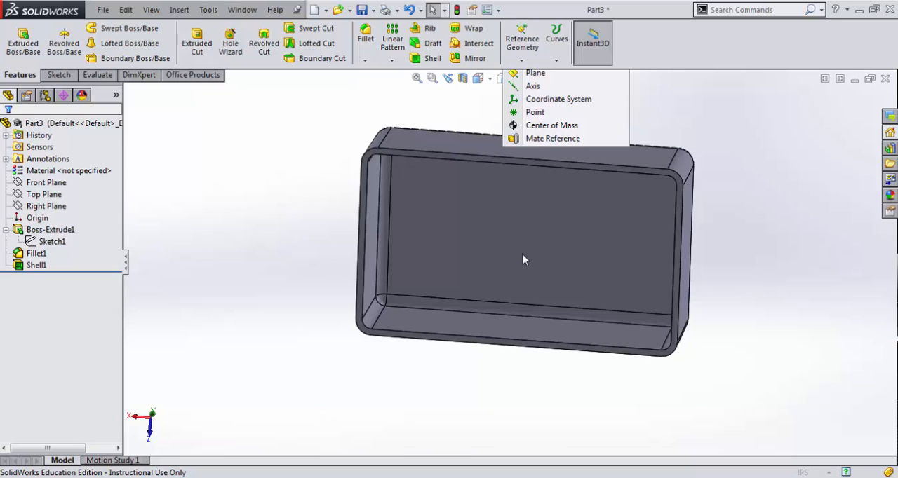
click(536, 73)
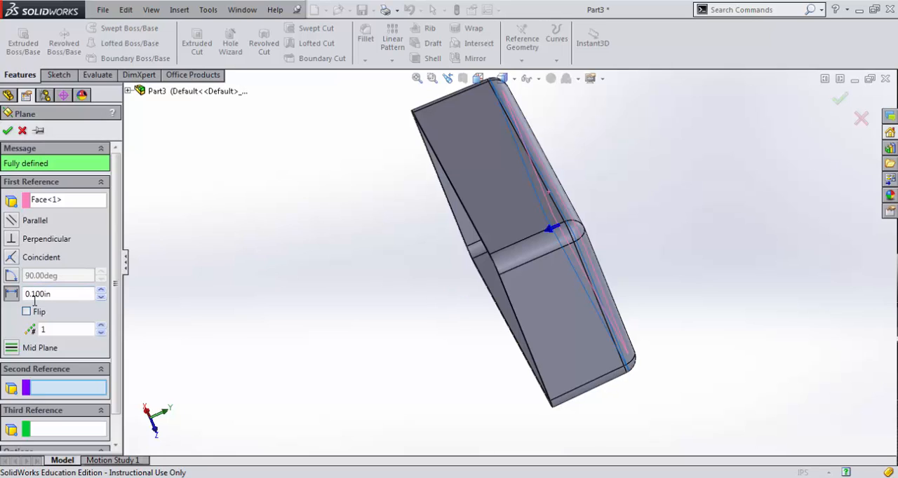
click(25, 312)
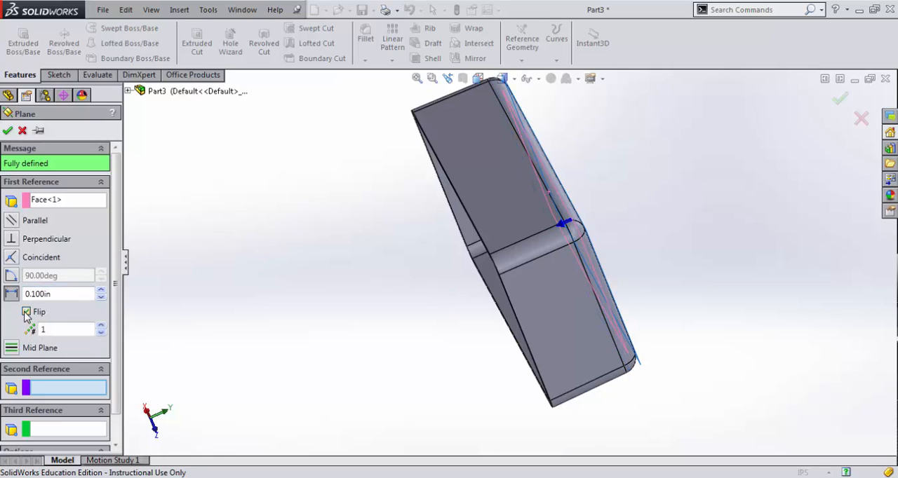
click(25, 311)
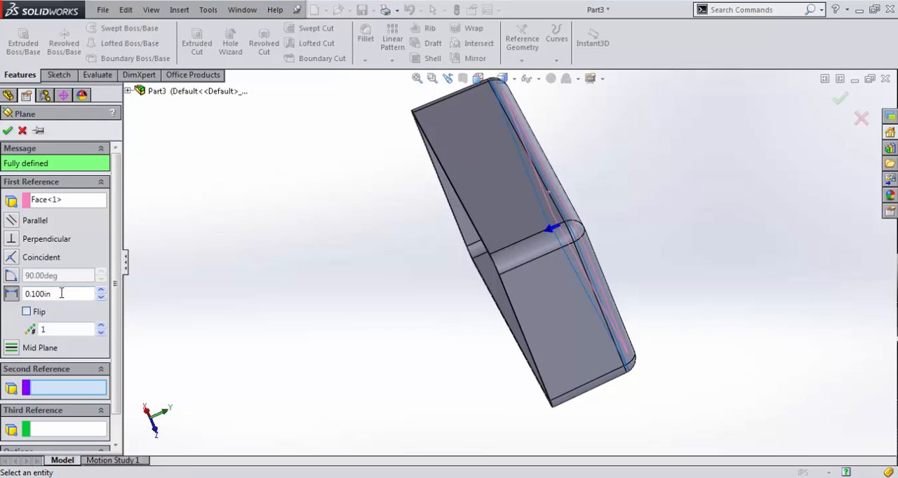
triple_click(56, 295)
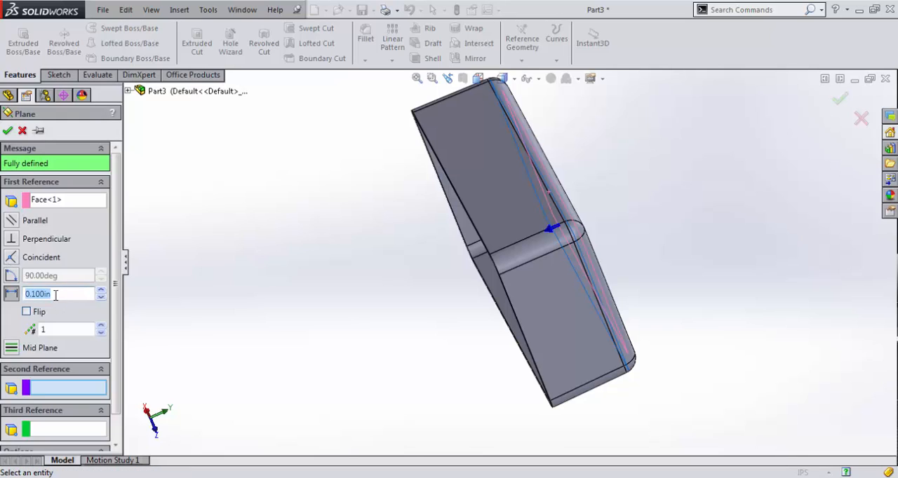
click(56, 295)
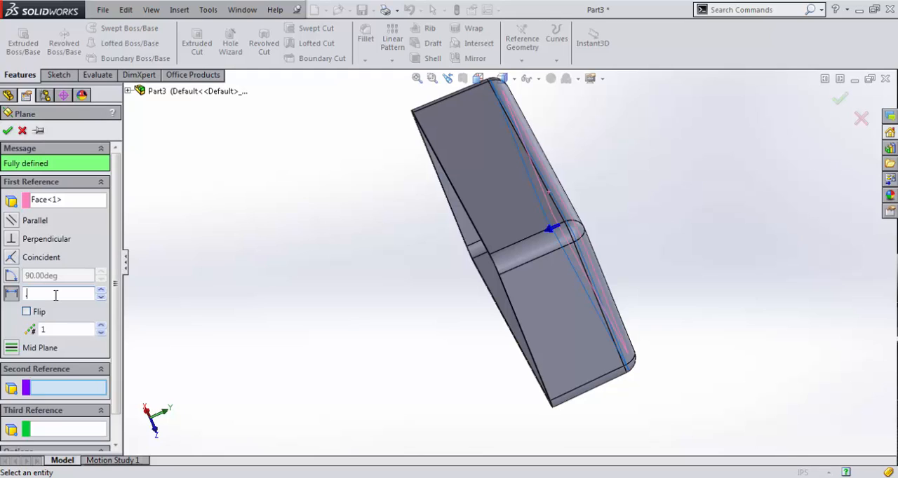
text(0.750in)
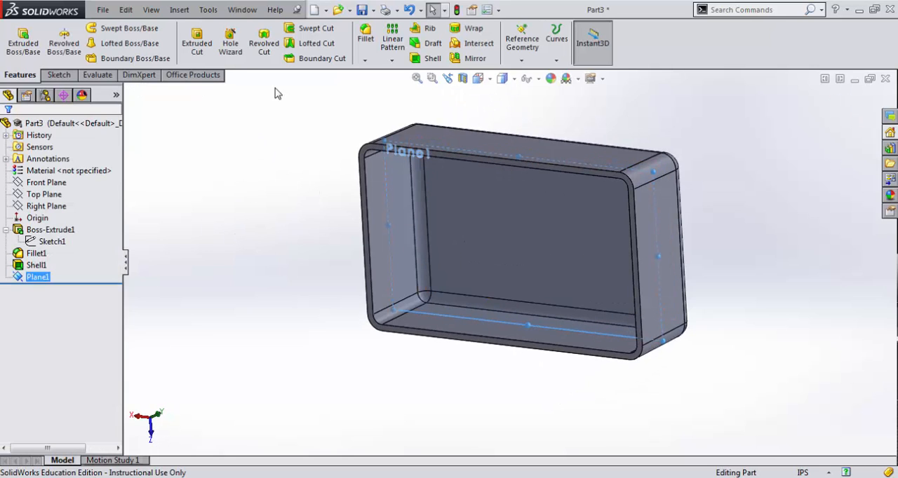
Step: Sketch on Plane1, viewed Normal To, two diagonal lines running corner to corner through the origin
click(36, 278)
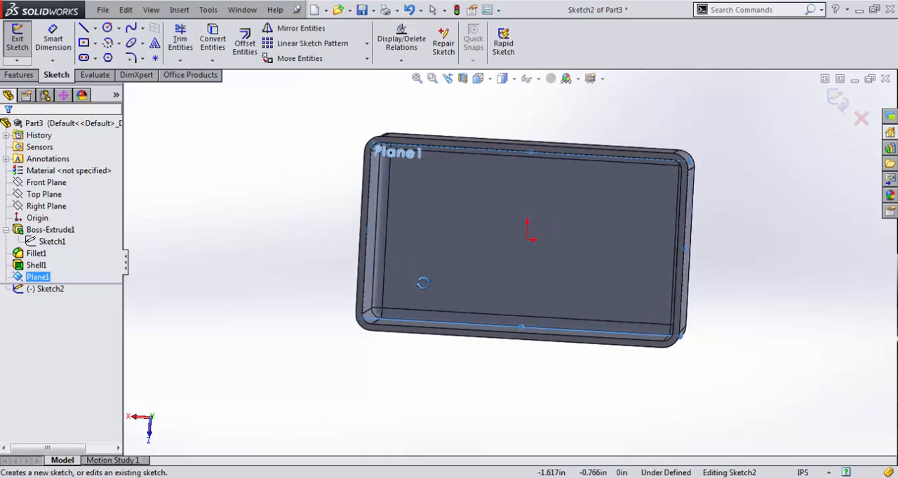
click(480, 78)
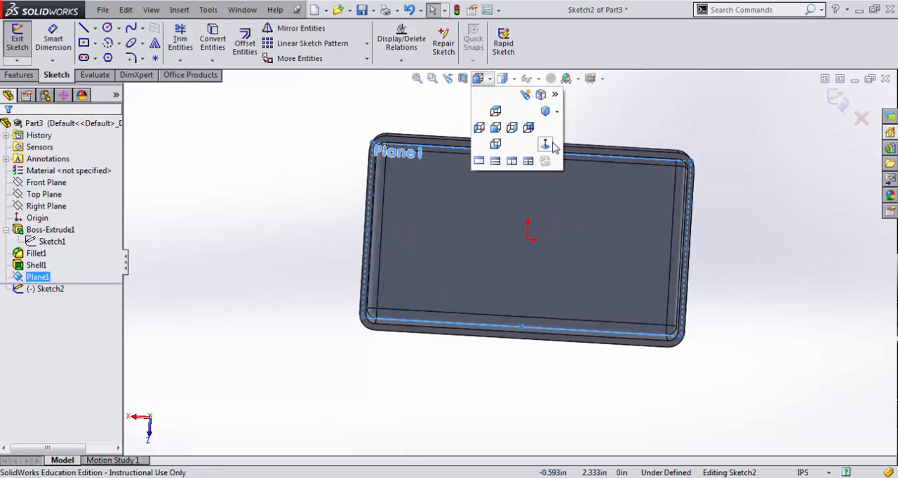
click(544, 145)
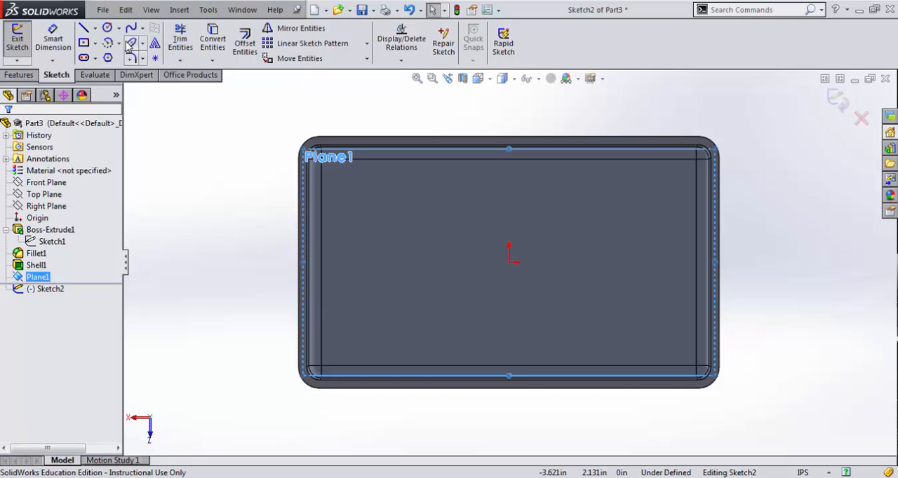
click(84, 28)
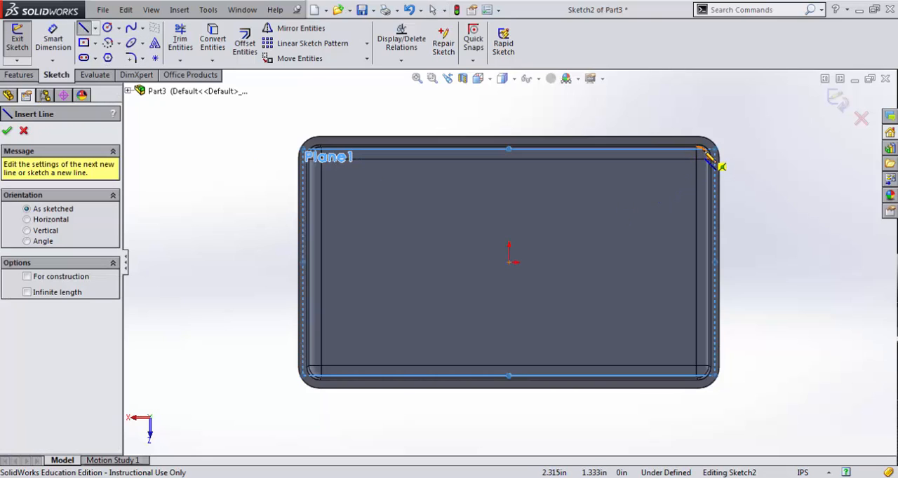
drag(715, 152, 475, 340)
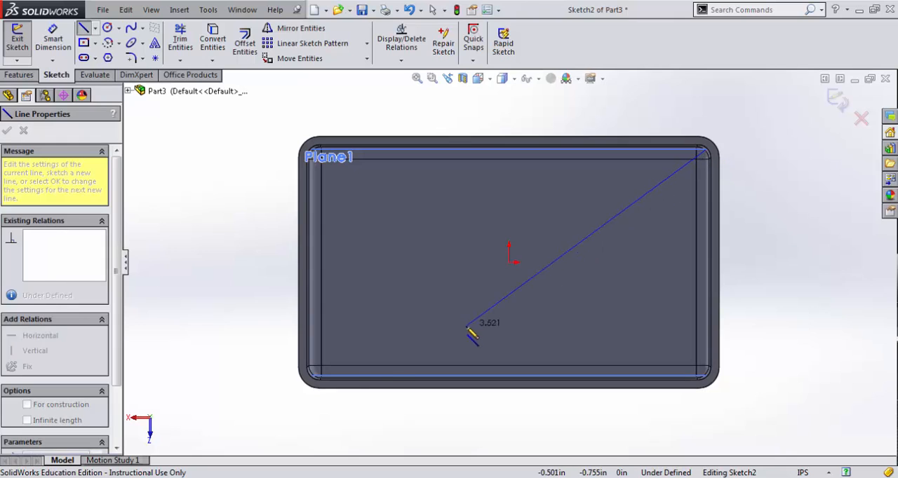
drag(474, 337, 320, 386)
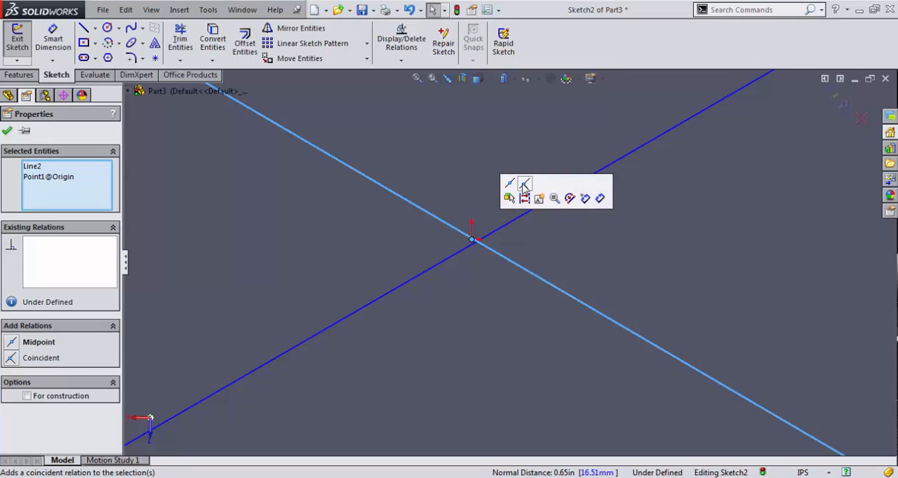
mouse_move(511, 187)
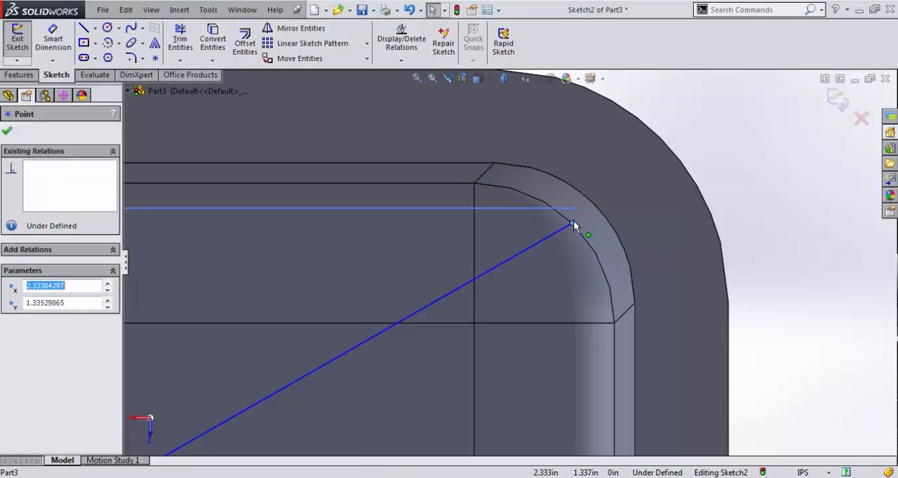
Step: Preview a 0.100in rib with 1.00deg draft extruding into the box along the crossing lines
drag(574, 224, 659, 146)
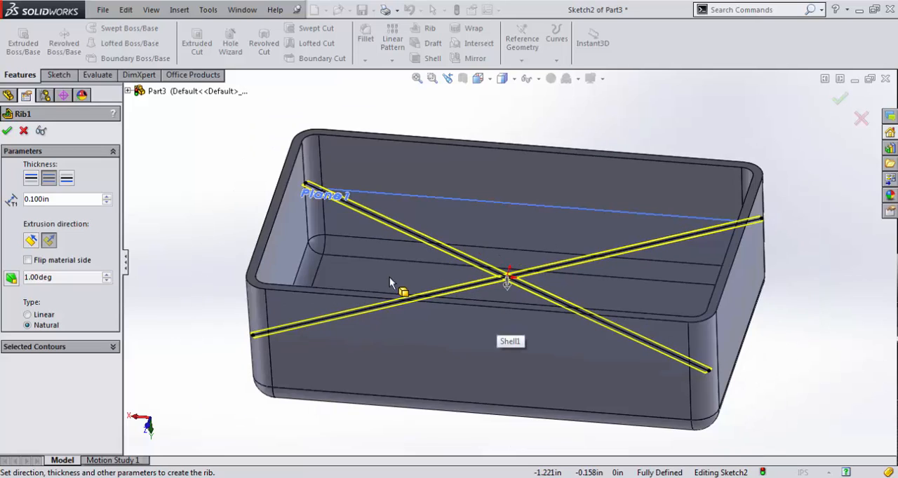
mouse_move(63, 199)
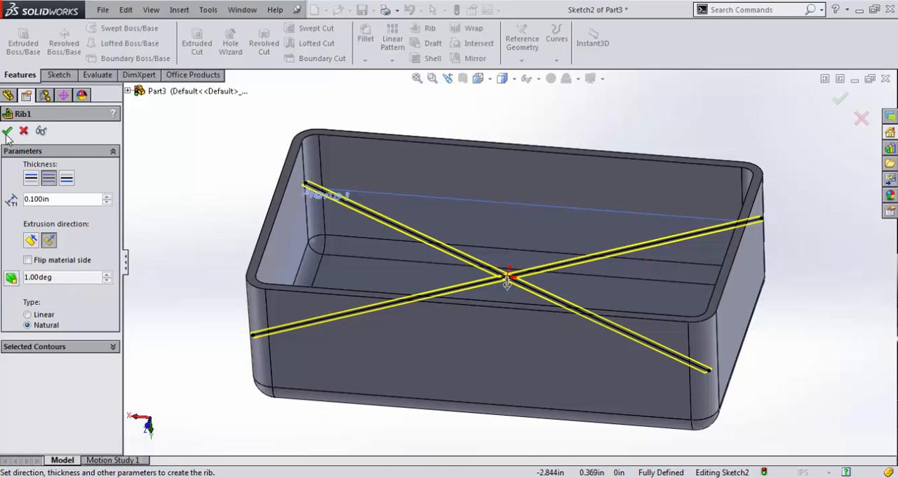
Step: Create Rib1 from the crossing lines, inspect it, and confirm its draft settings
click(6, 132)
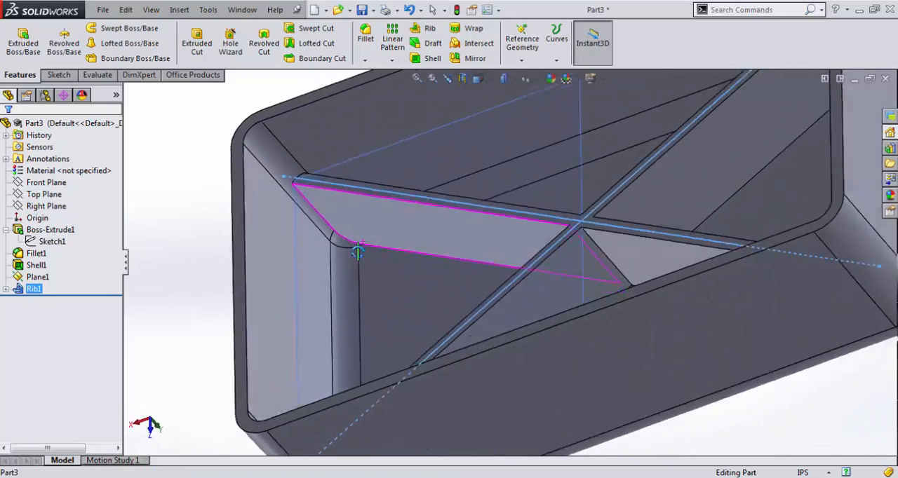
drag(357, 253, 350, 278)
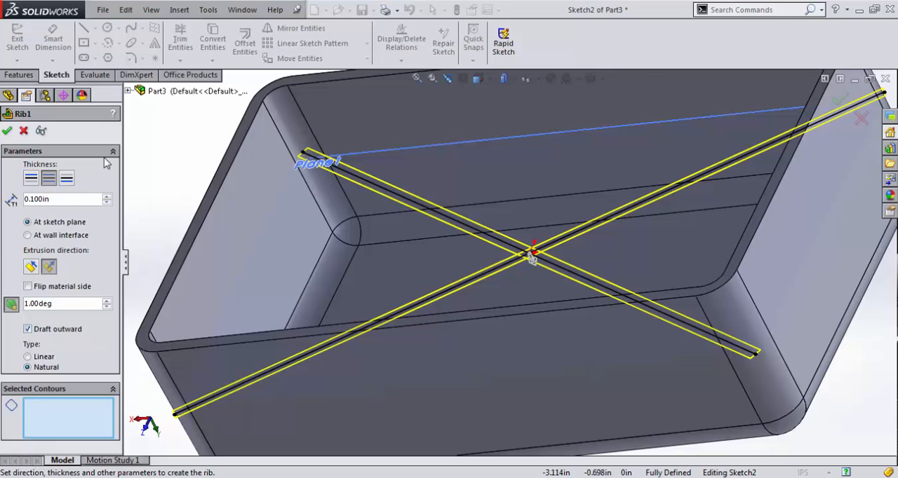
click(7, 130)
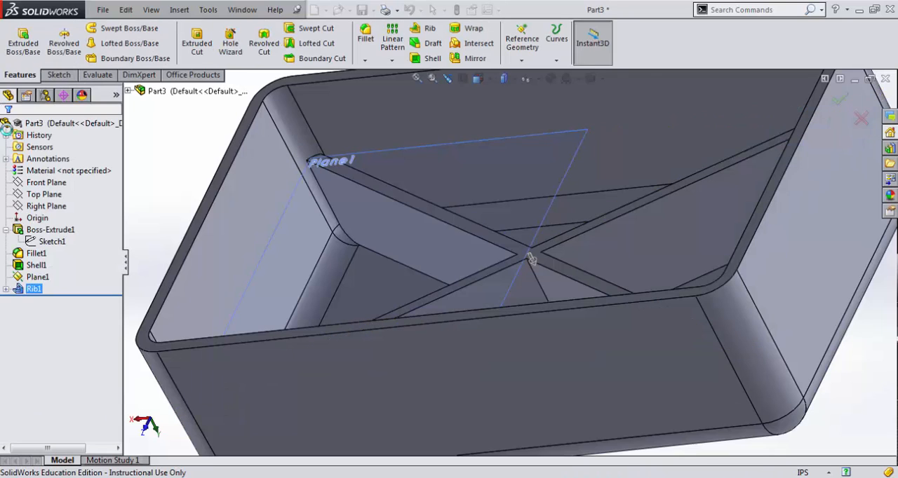